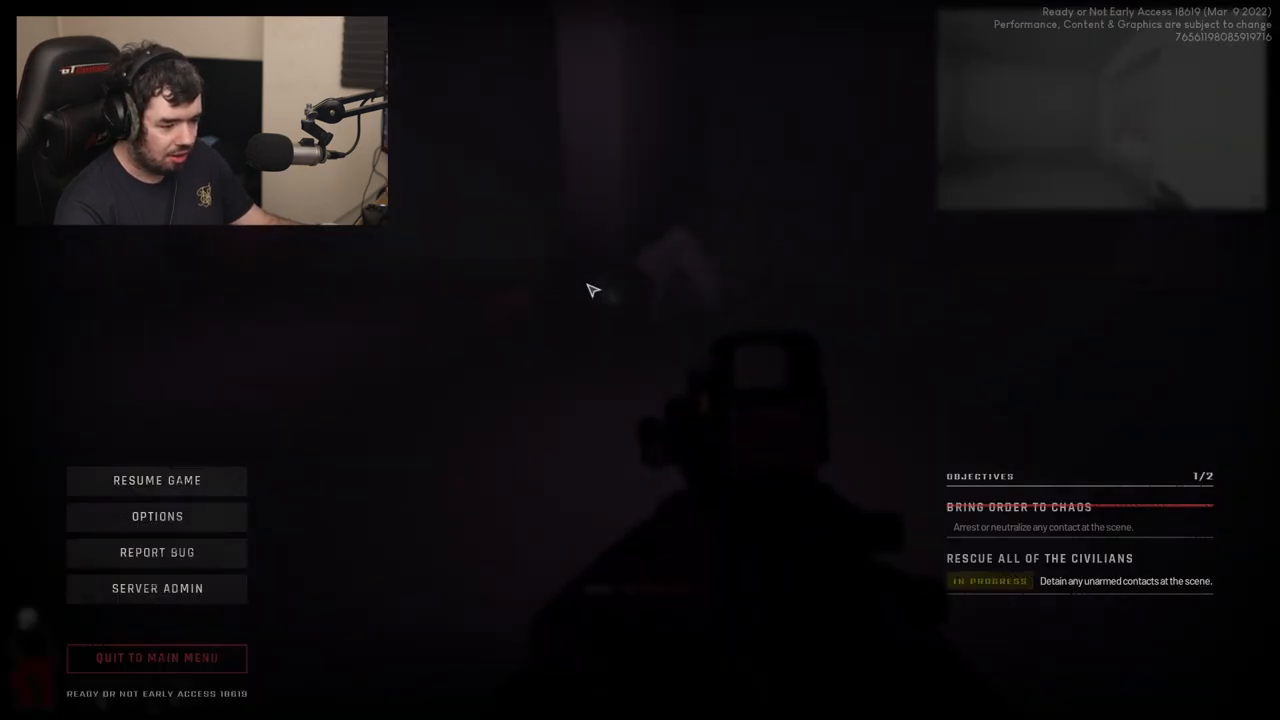
click(156, 480)
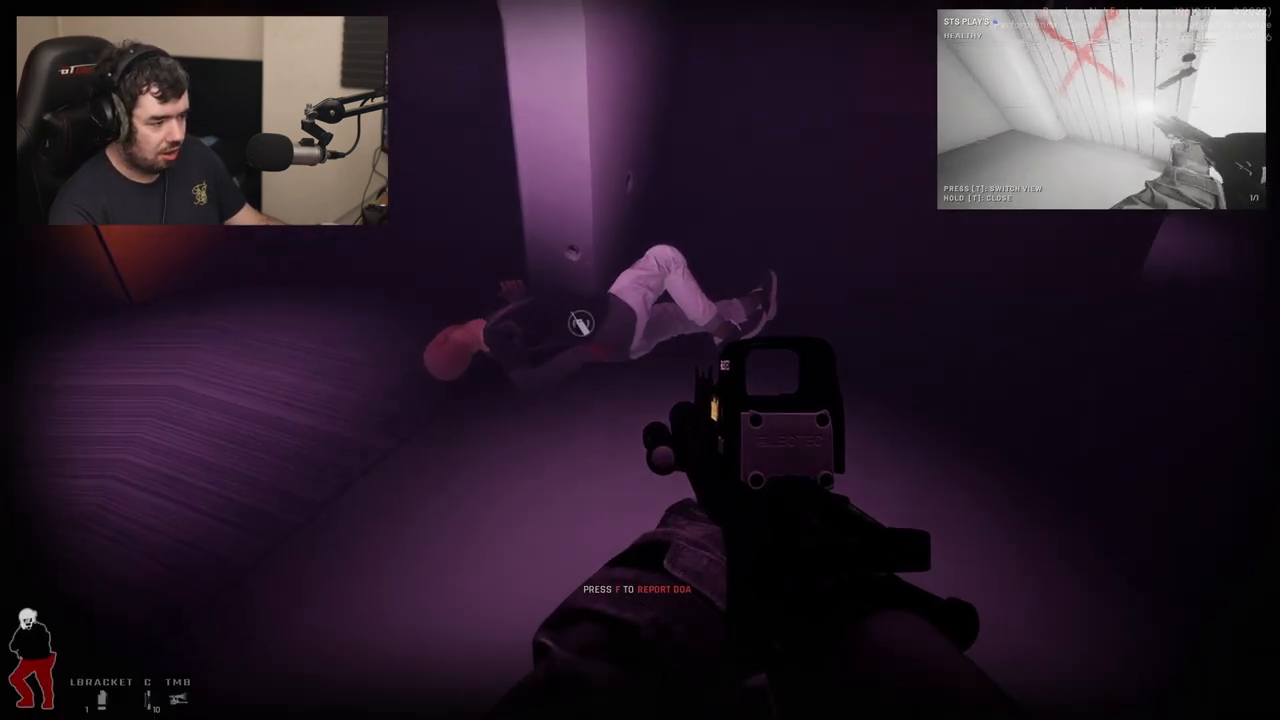